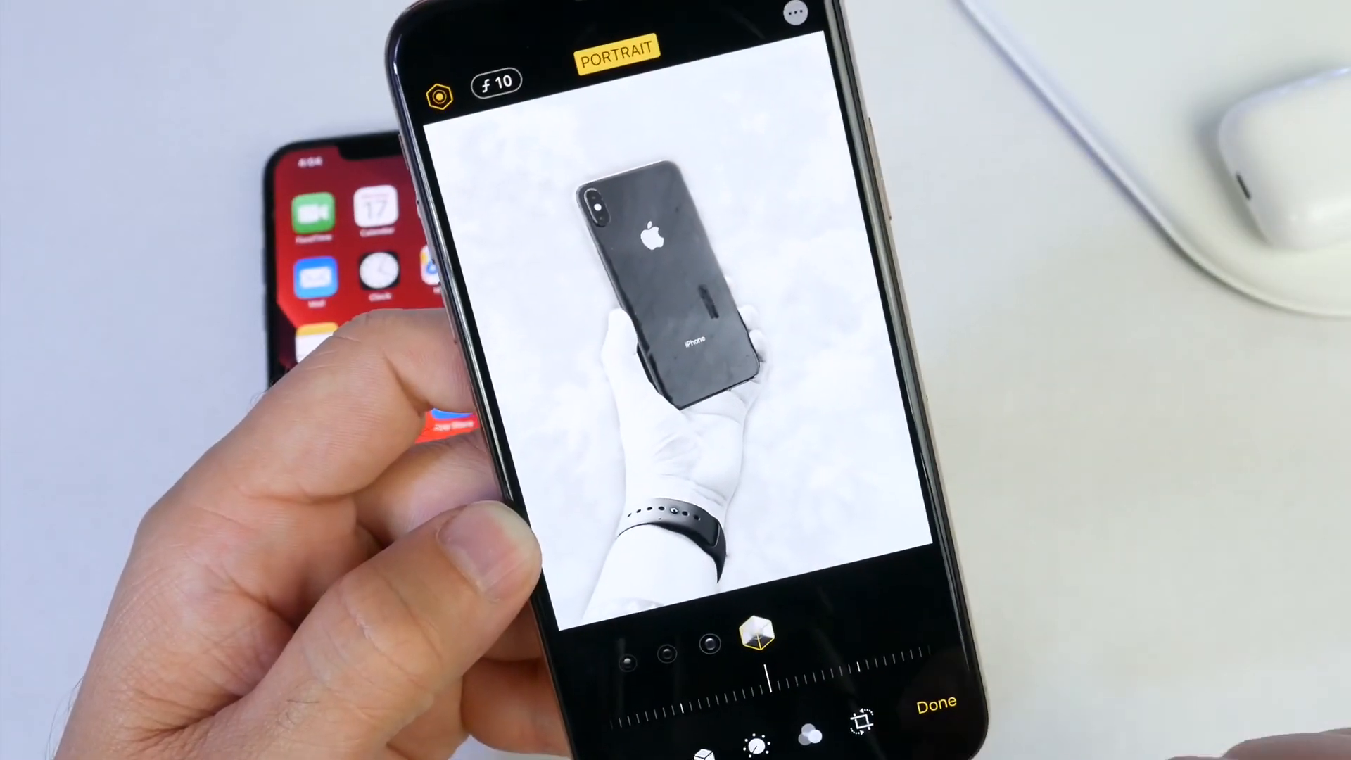
Step: Change the depth effect strength on the portrait photo of the hand-held phone
left_click(934, 701)
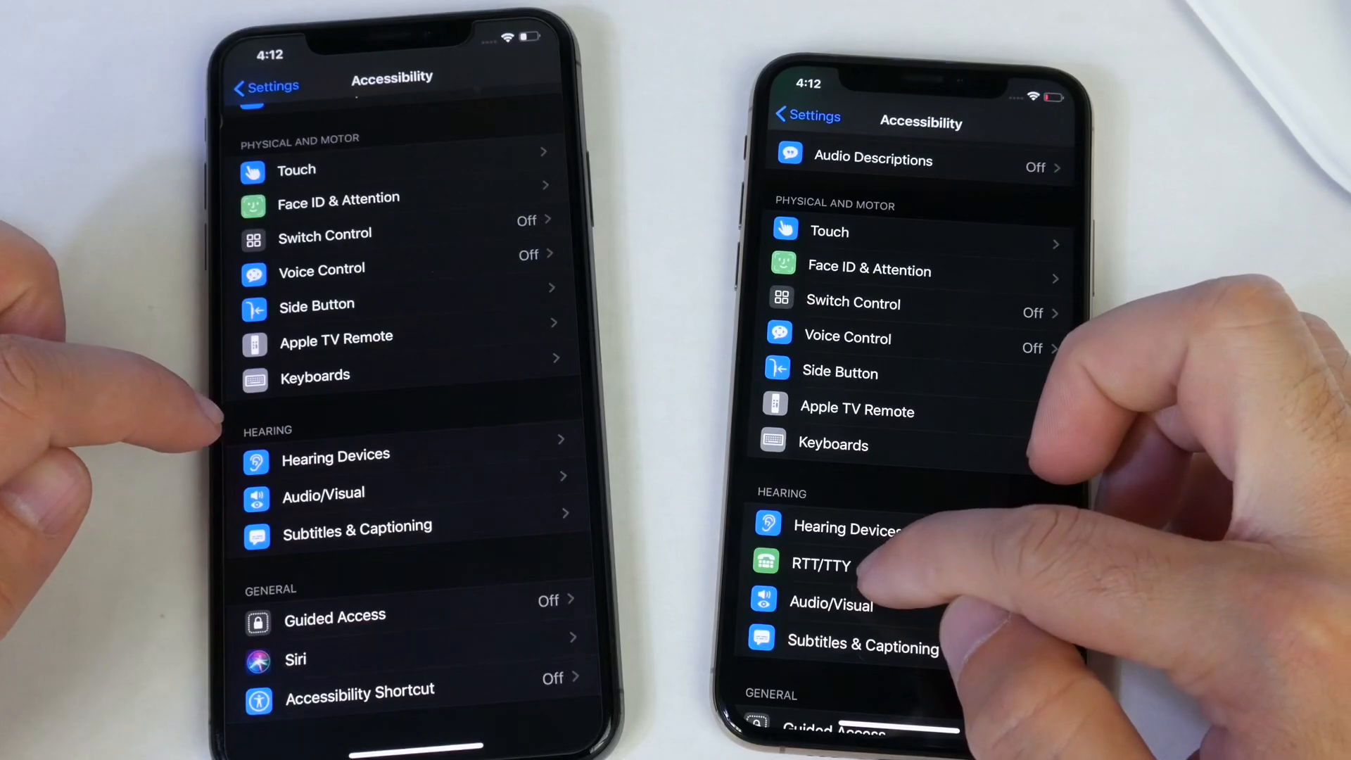
Step: Open the RTT/TTY hearing options on the second phone's Accessibility page
left_click(819, 565)
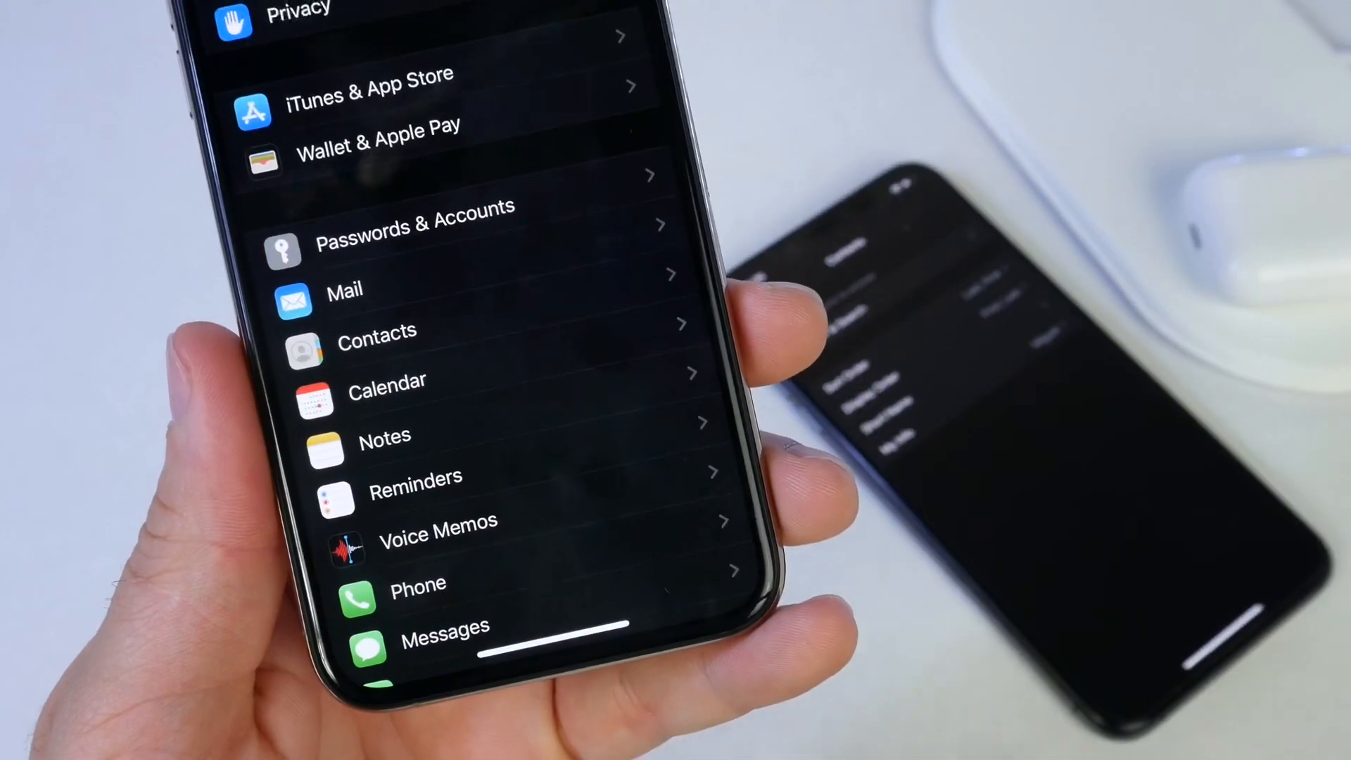
Step: Open the Calendar page from the Settings list
left_click(378, 329)
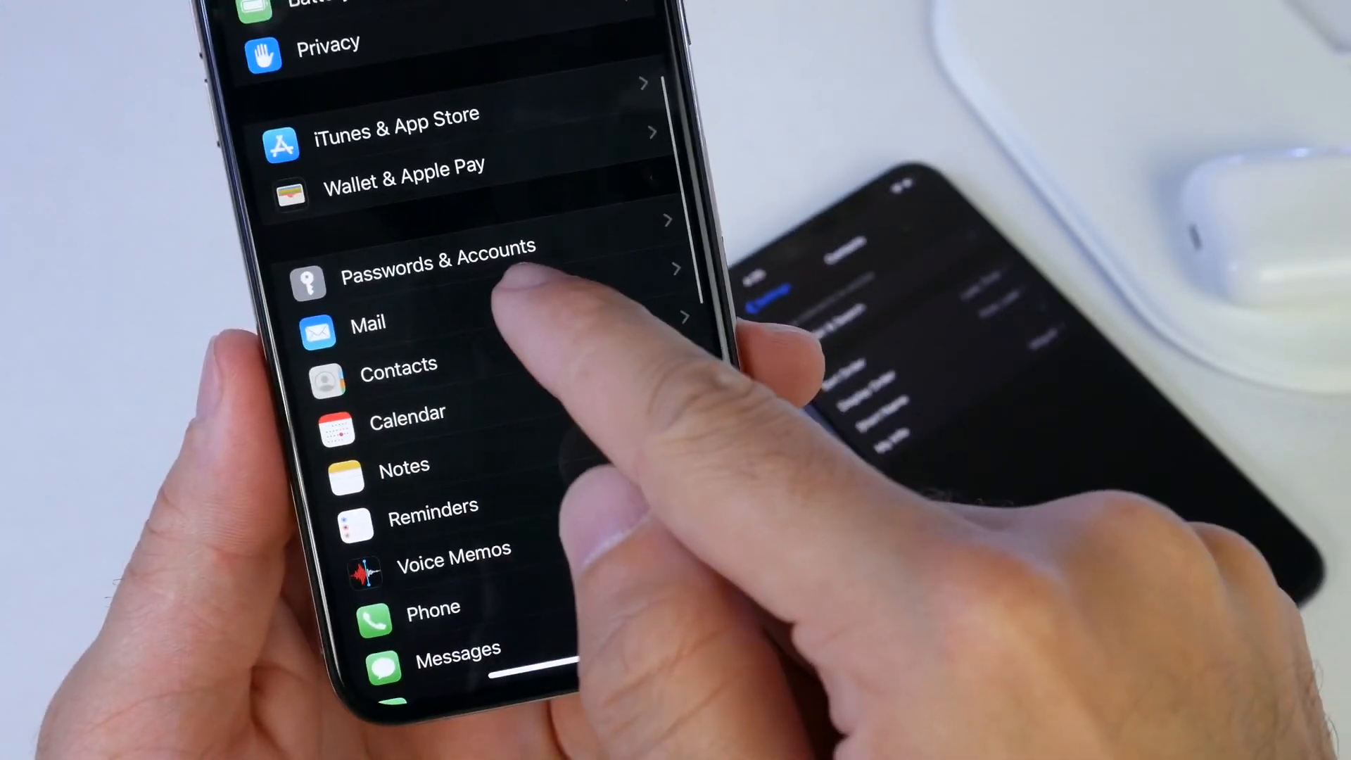
left_click(398, 363)
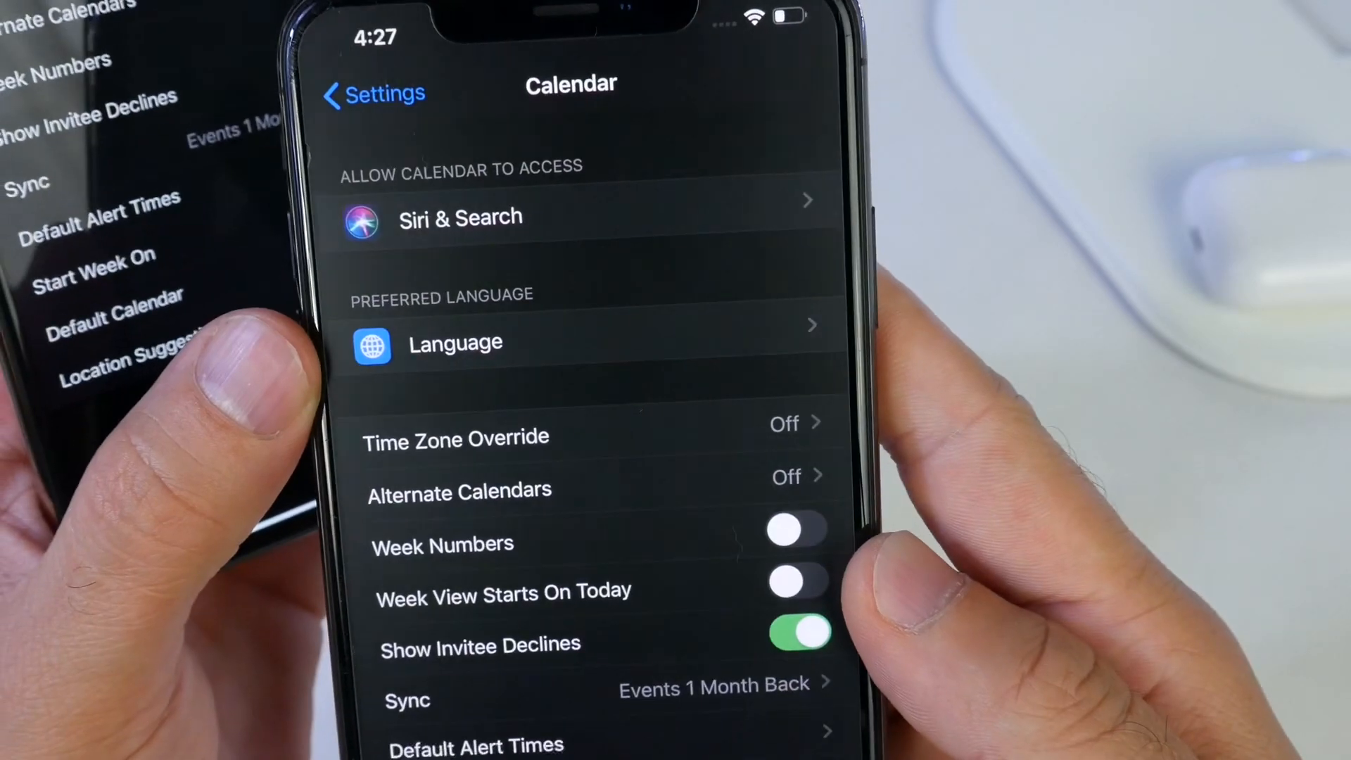
Step: Return from the Calendar page to the main Settings list and browse further entries
left_click(372, 92)
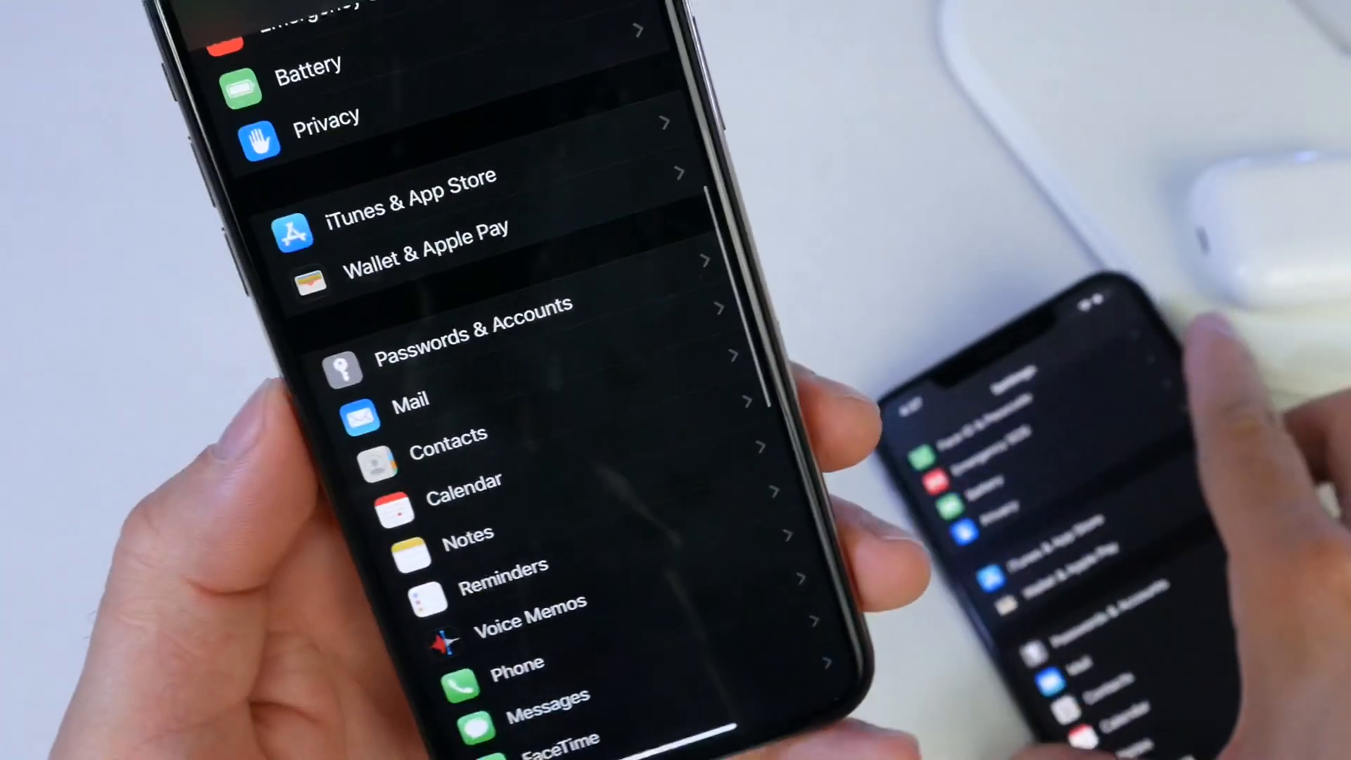
scroll("up", 3)
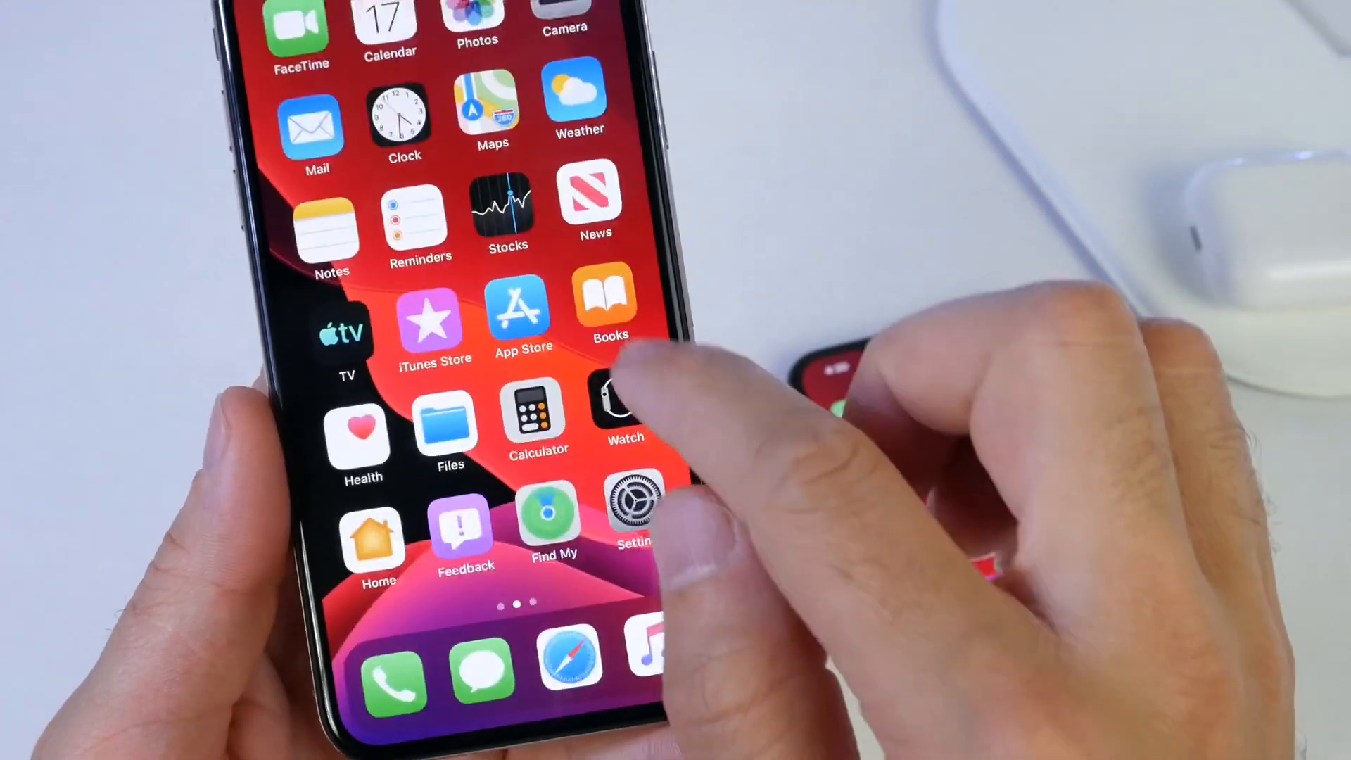
Step: Launch the App Store from the home screen
left_click(491, 112)
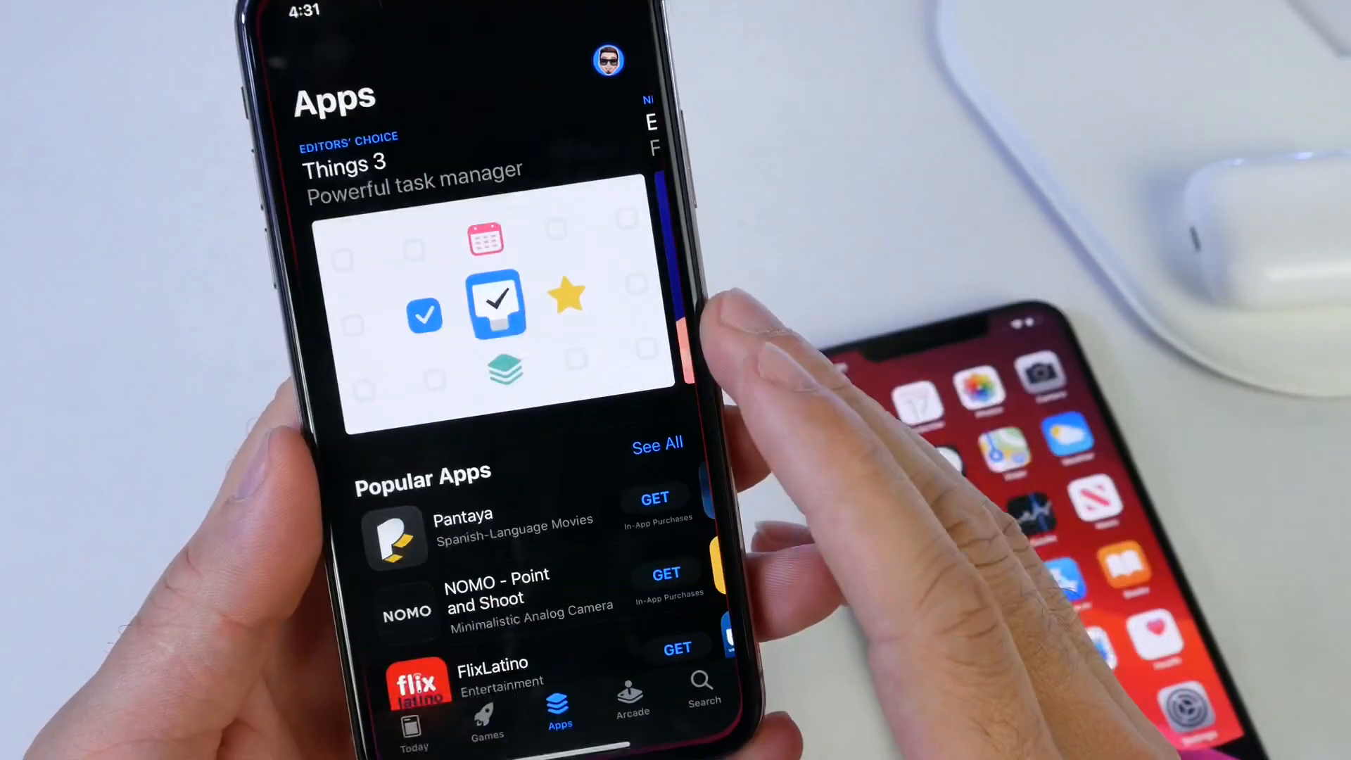
Step: Switch the App Store to its Apps section with Editors' Choice and Popular Apps
left_click(608, 59)
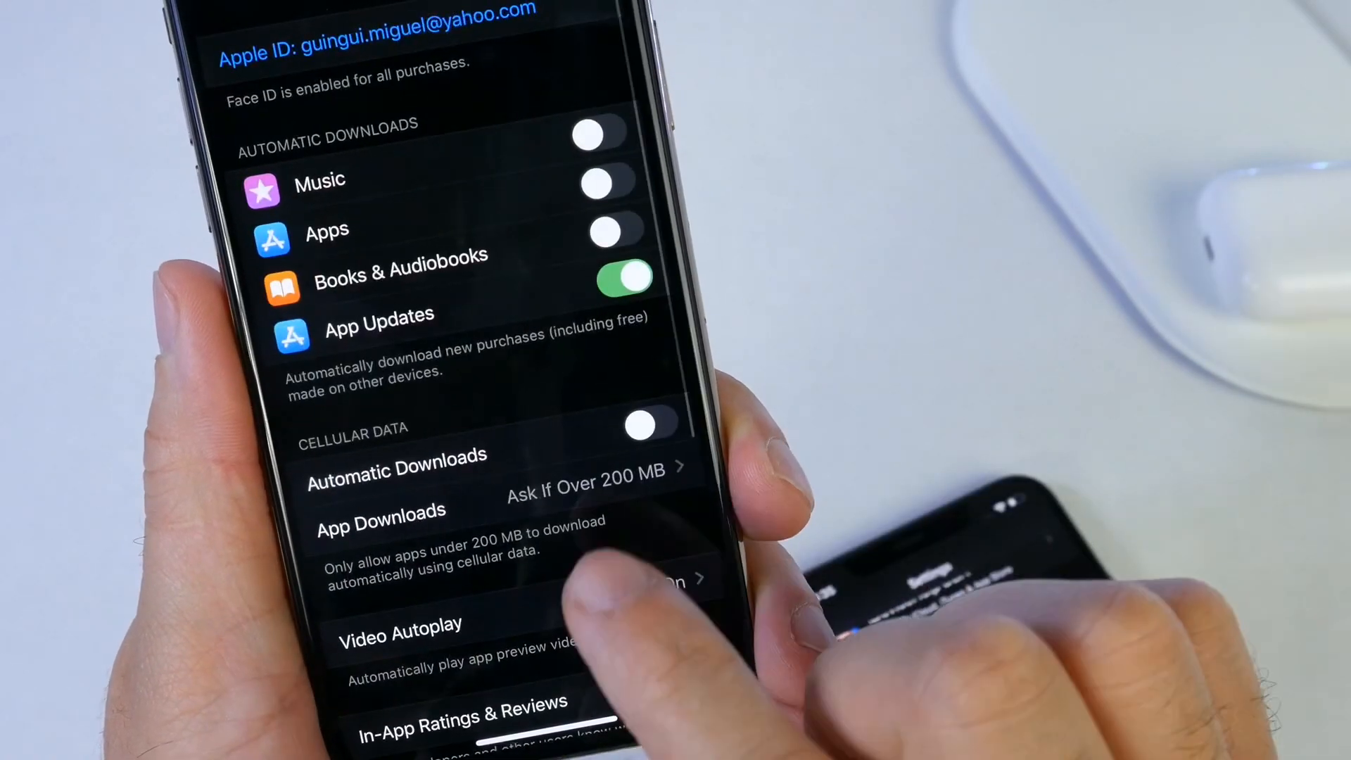
Step: Open App Downloads under Cellular Data, showing Always Allow, Ask If Over 200 MB, Always Ask
left_click(382, 509)
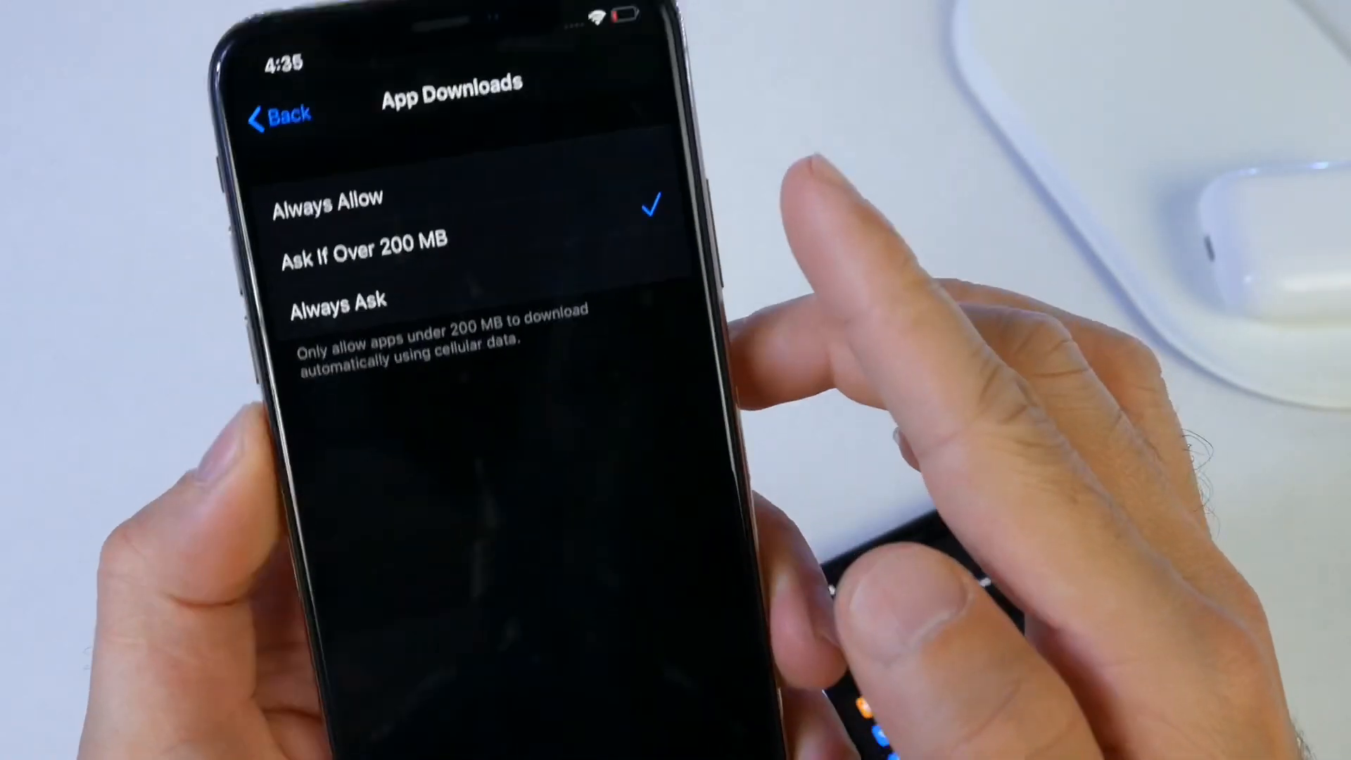